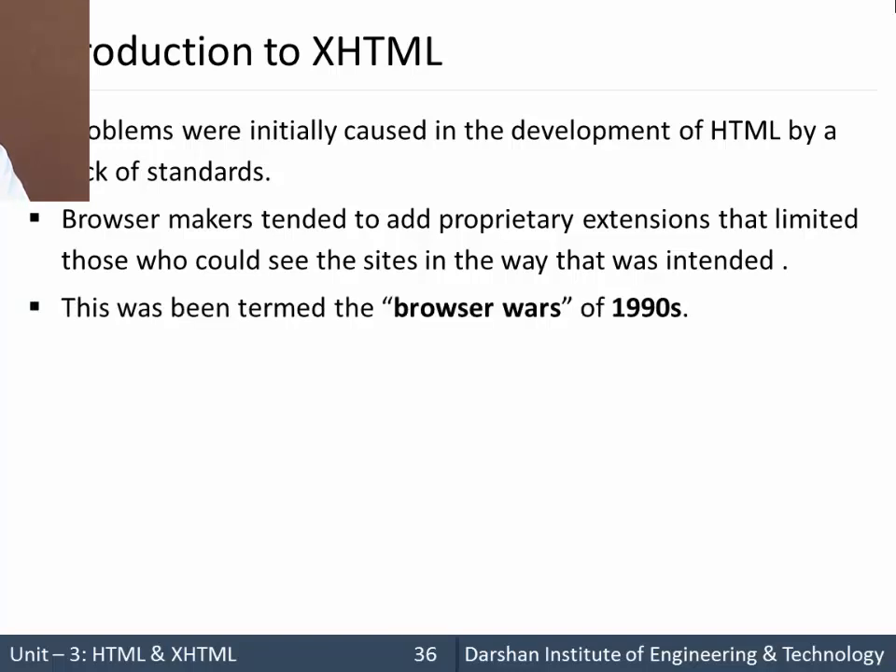
Reveal the next XHTML characteristics bullets: quoted attribute values and no attribute abbreviation
{"action": "key", "text": "Right"}
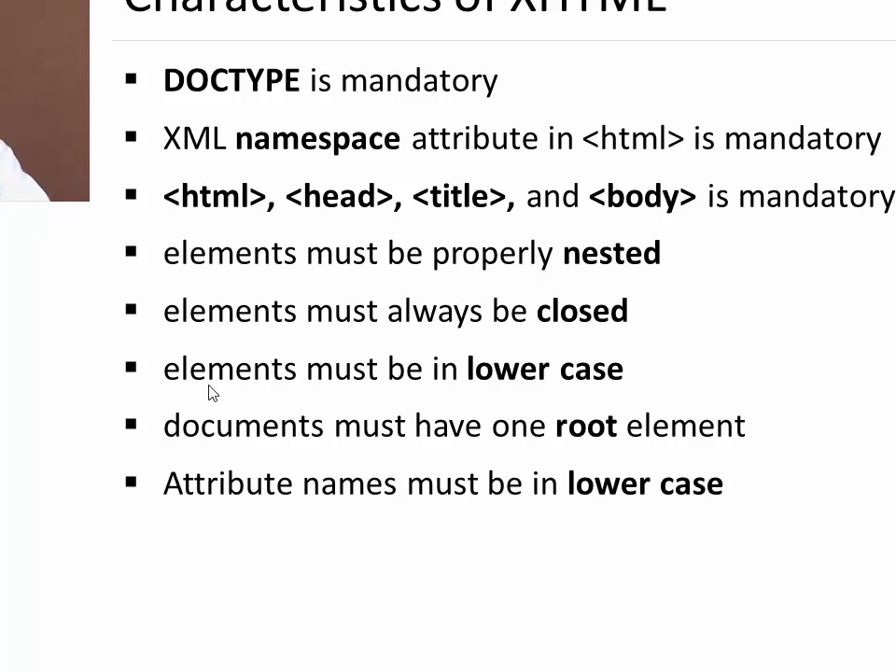
{"action": "mouse_move", "coordinate": [495, 371]}
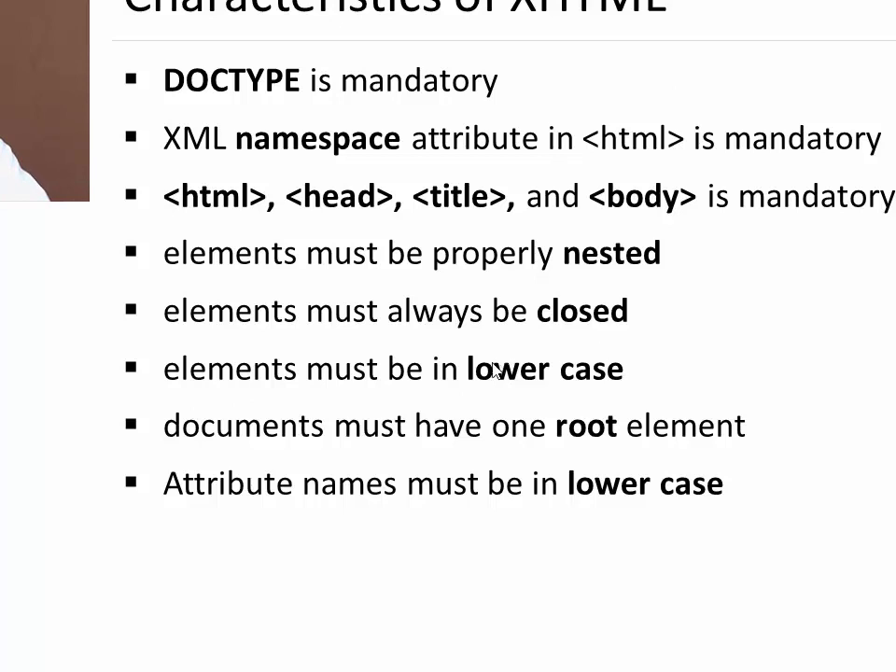
{"action": "mouse_move", "coordinate": [290, 501]}
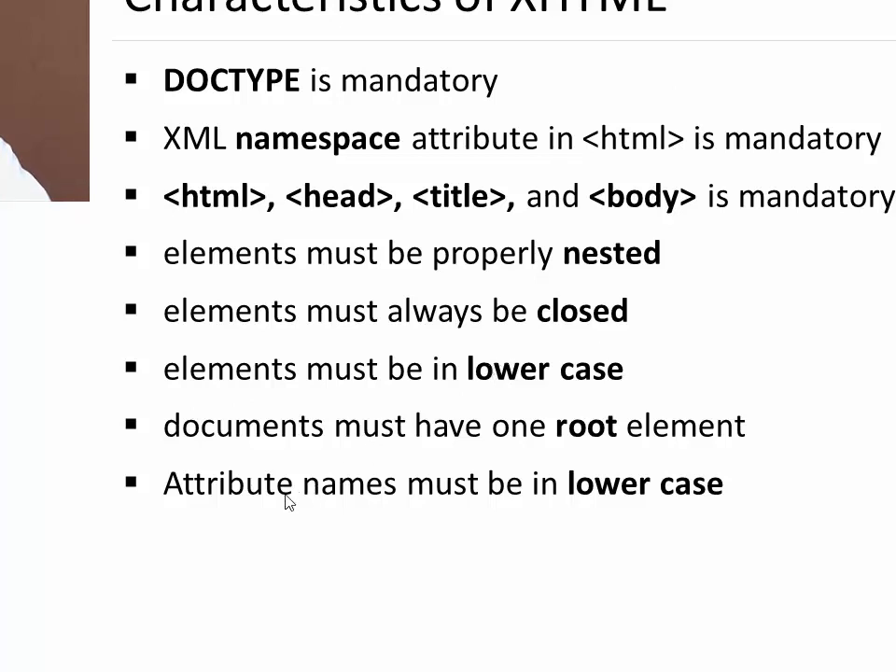
{"action": "mouse_move", "coordinate": [239, 383]}
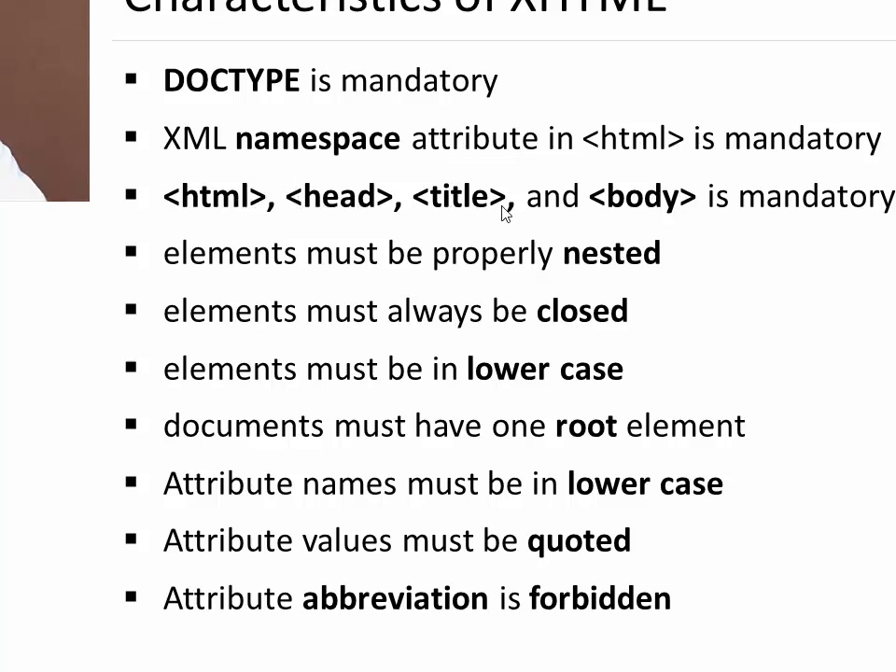
{"action": "mouse_move", "coordinate": [634, 276]}
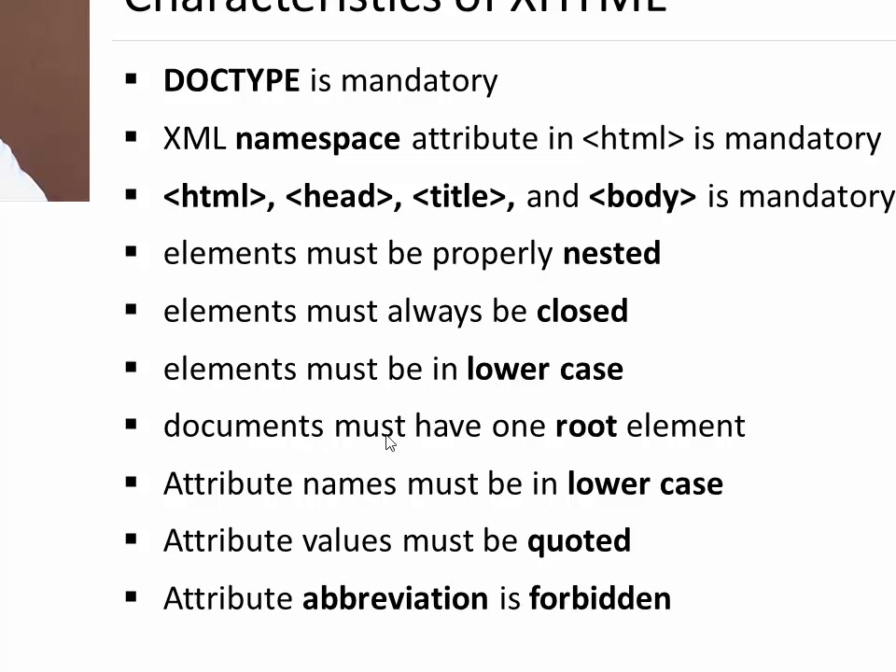
{"action": "mouse_move", "coordinate": [580, 444]}
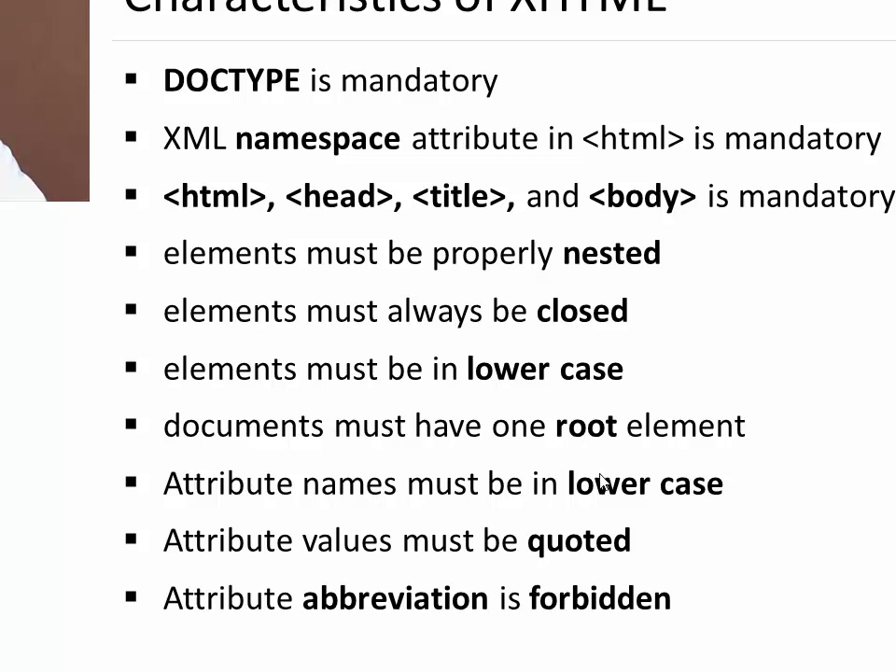
{"action": "mouse_move", "coordinate": [280, 567]}
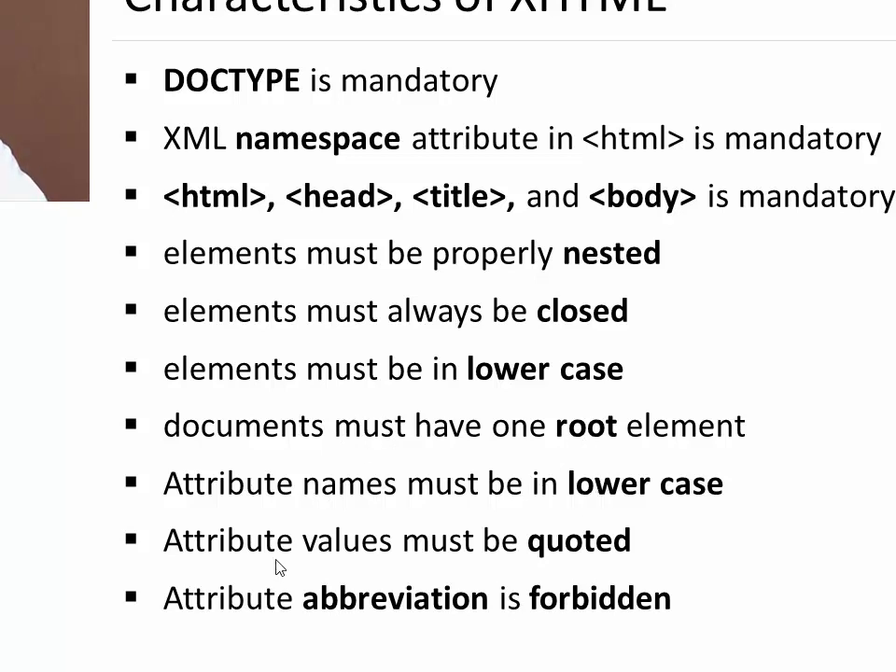
{"action": "mouse_move", "coordinate": [407, 601]}
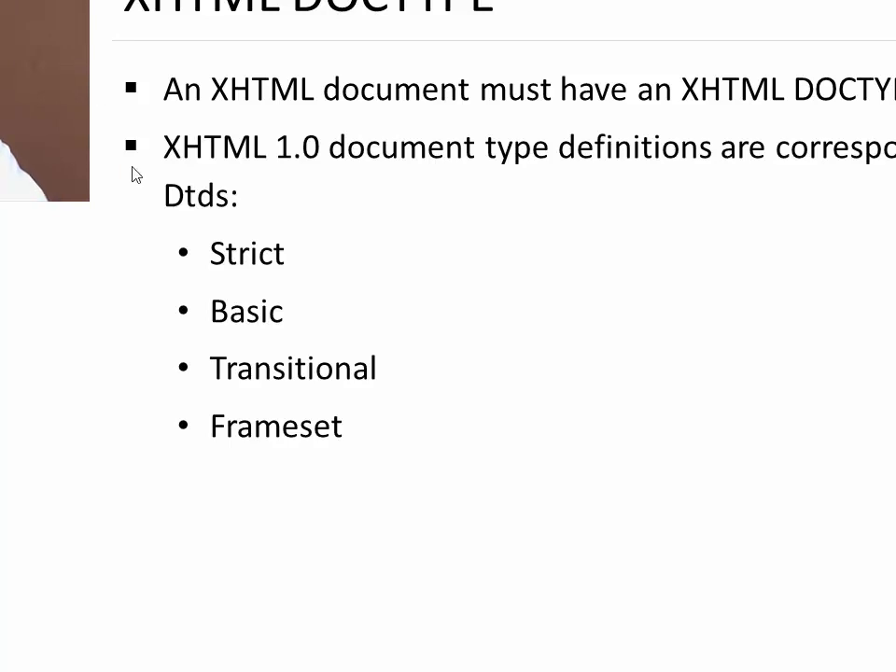
{"action": "mouse_move", "coordinate": [276, 314]}
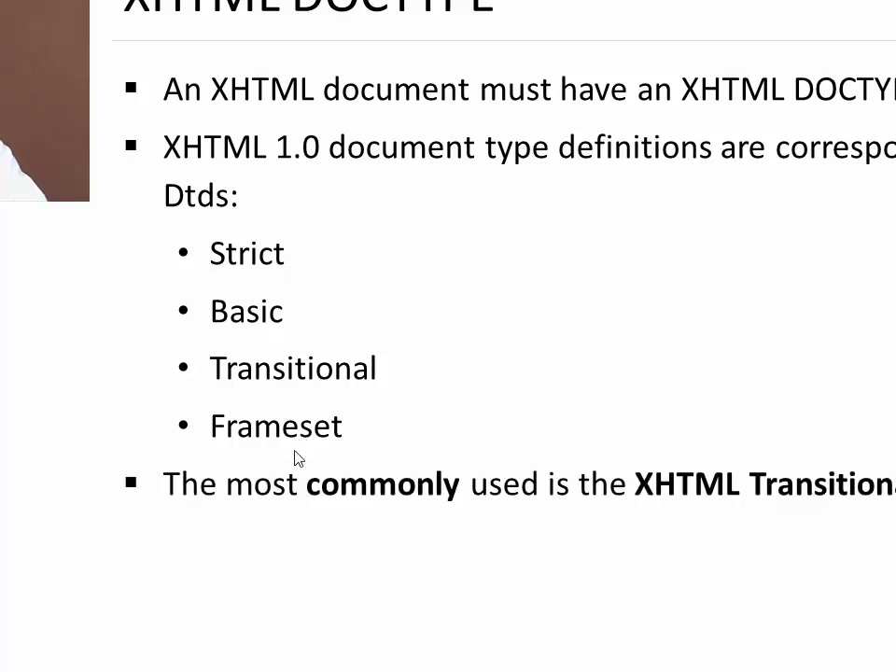
{"action": "mouse_move", "coordinate": [755, 498]}
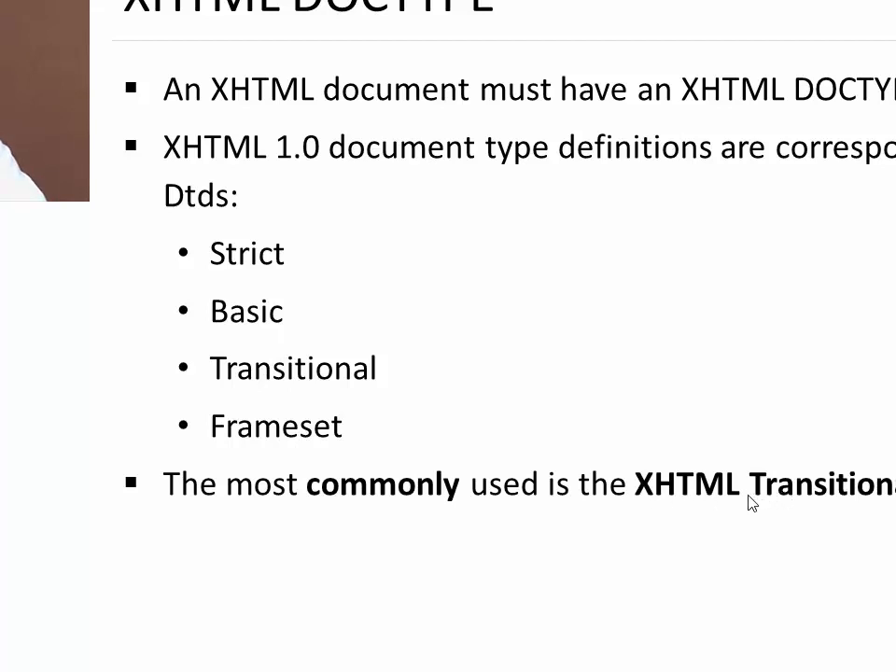
{"action": "mouse_move", "coordinate": [726, 502]}
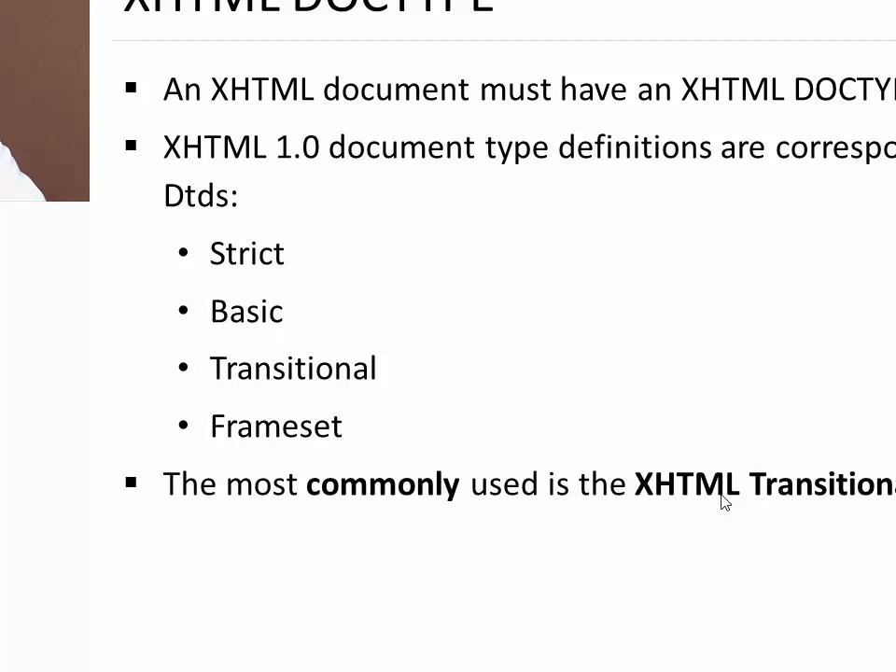
{"action": "mouse_move", "coordinate": [782, 493]}
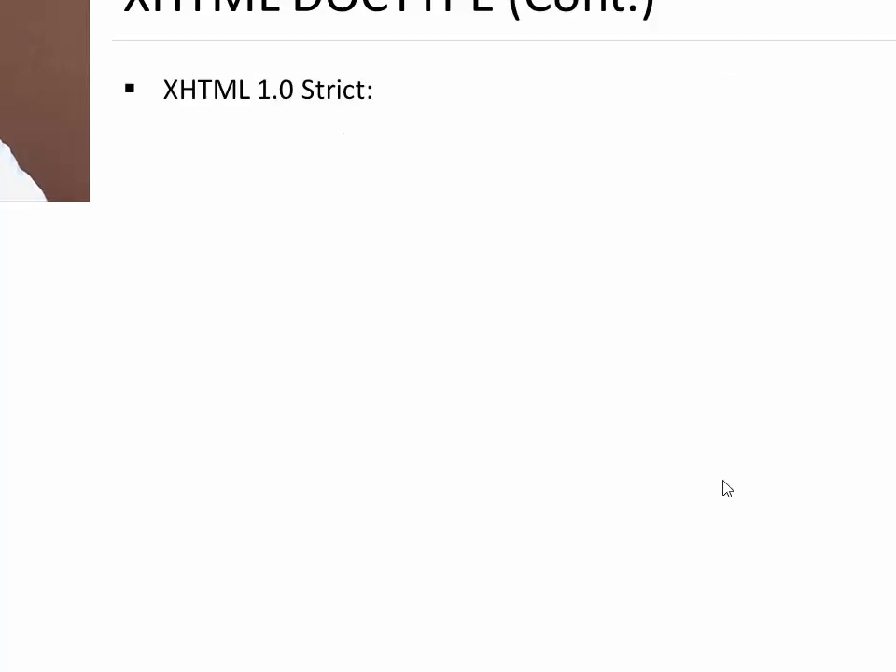
{"action": "mouse_move", "coordinate": [648, 390]}
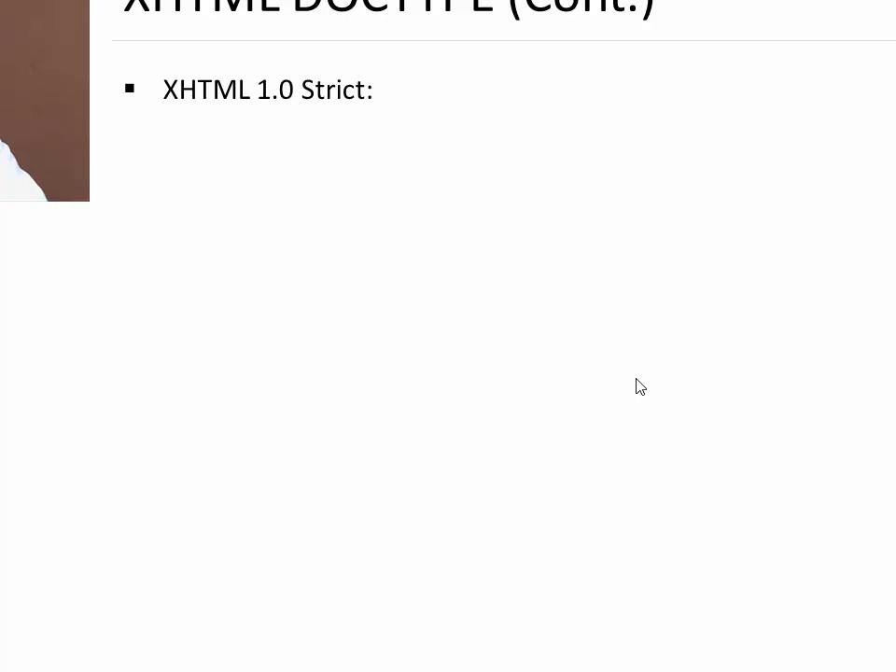
{"action": "mouse_move", "coordinate": [507, 287]}
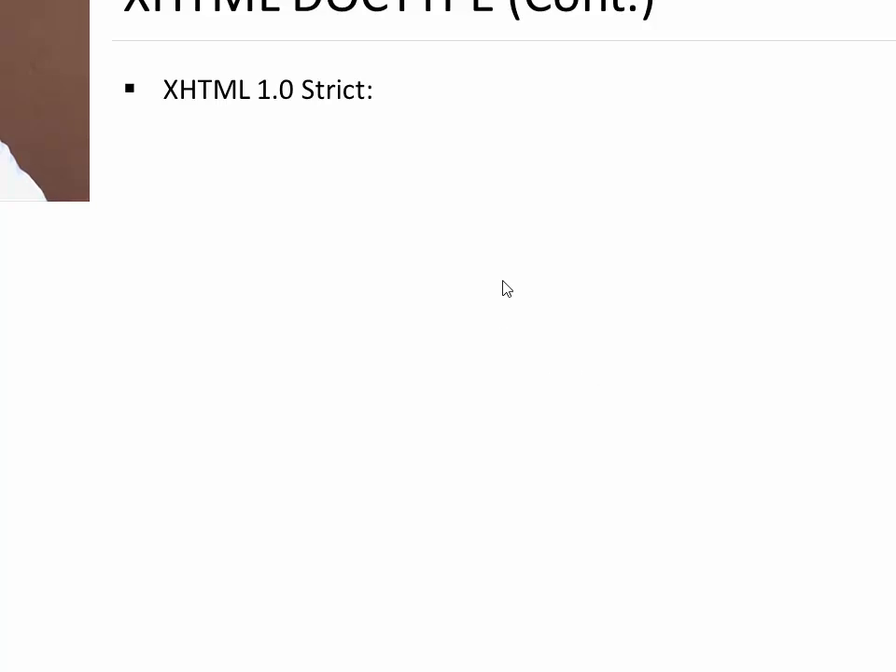
{"action": "mouse_move", "coordinate": [407, 254]}
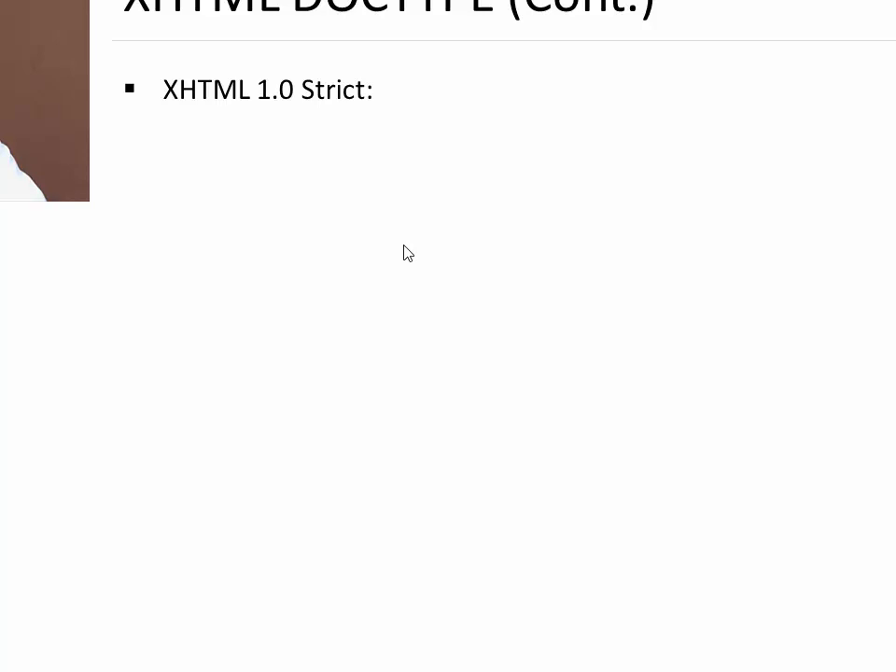
{"action": "mouse_move", "coordinate": [394, 257]}
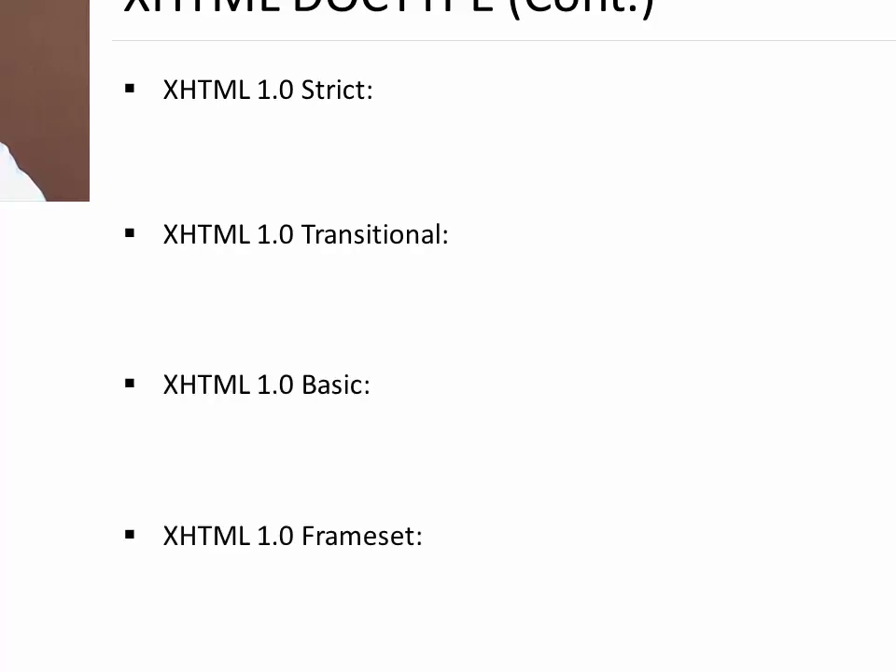
{"action": "mouse_move", "coordinate": [332, 120]}
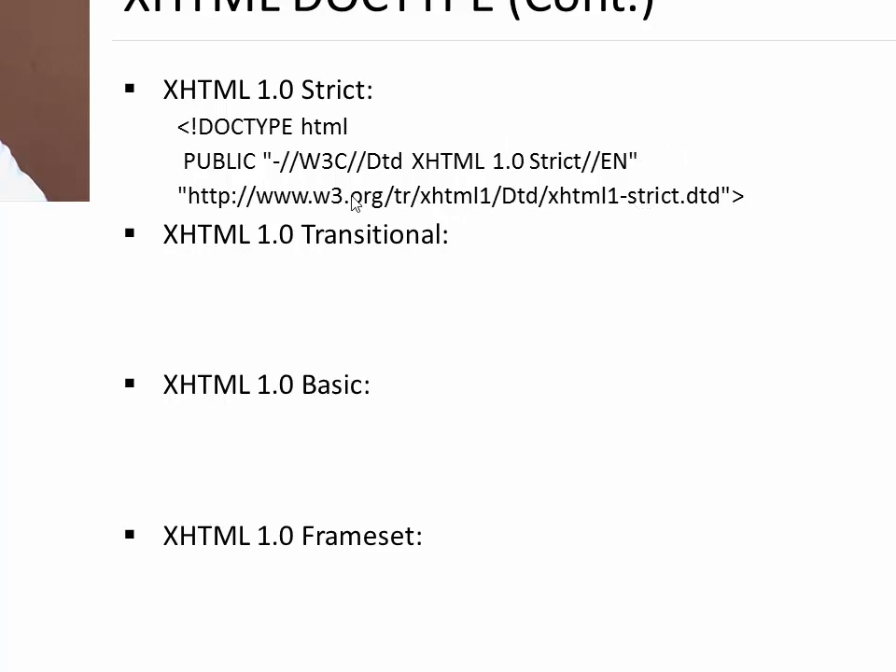
{"action": "mouse_move", "coordinate": [832, 316]}
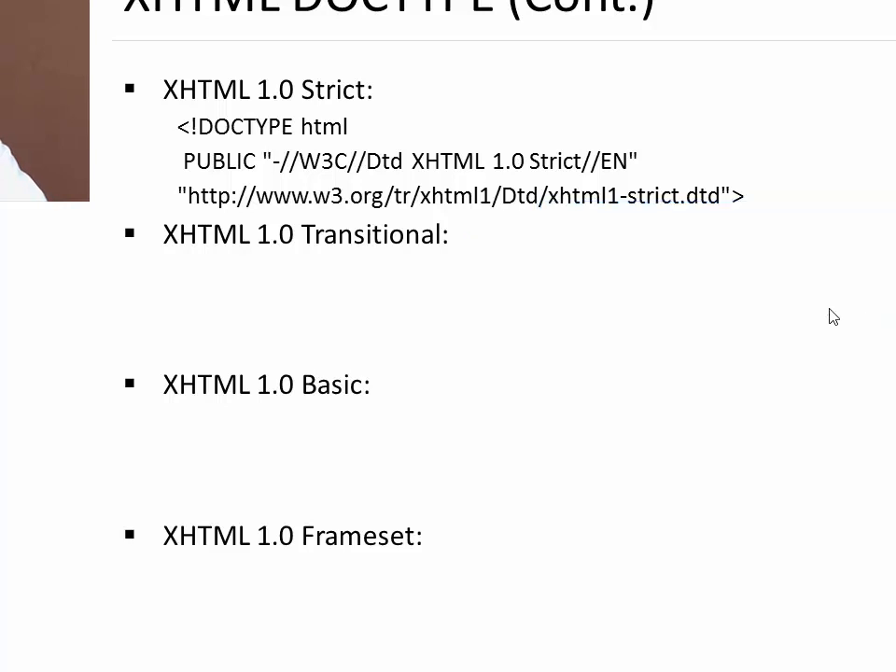
{"action": "mouse_move", "coordinate": [545, 243]}
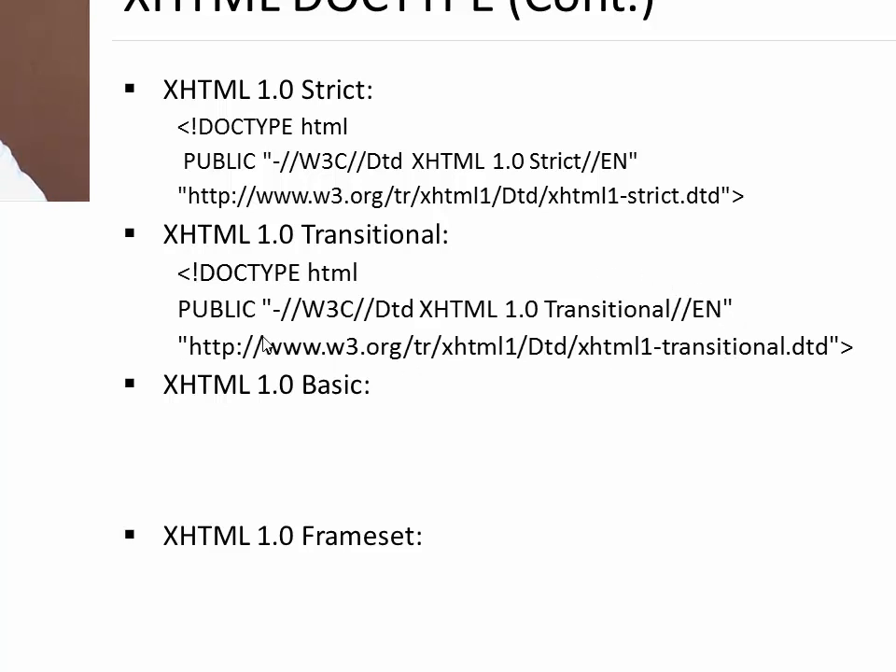
{"action": "mouse_move", "coordinate": [672, 430]}
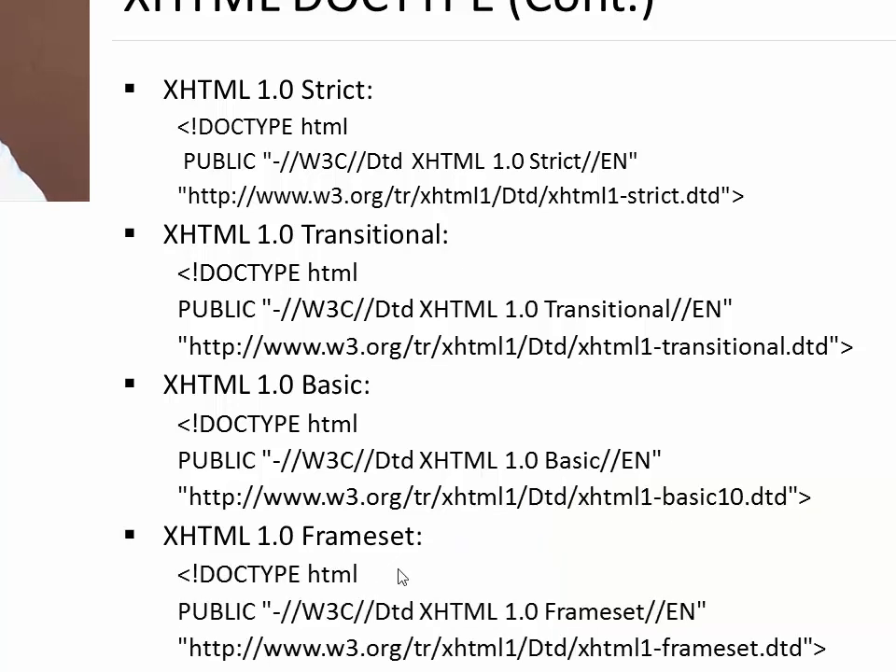
{"action": "mouse_move", "coordinate": [190, 575]}
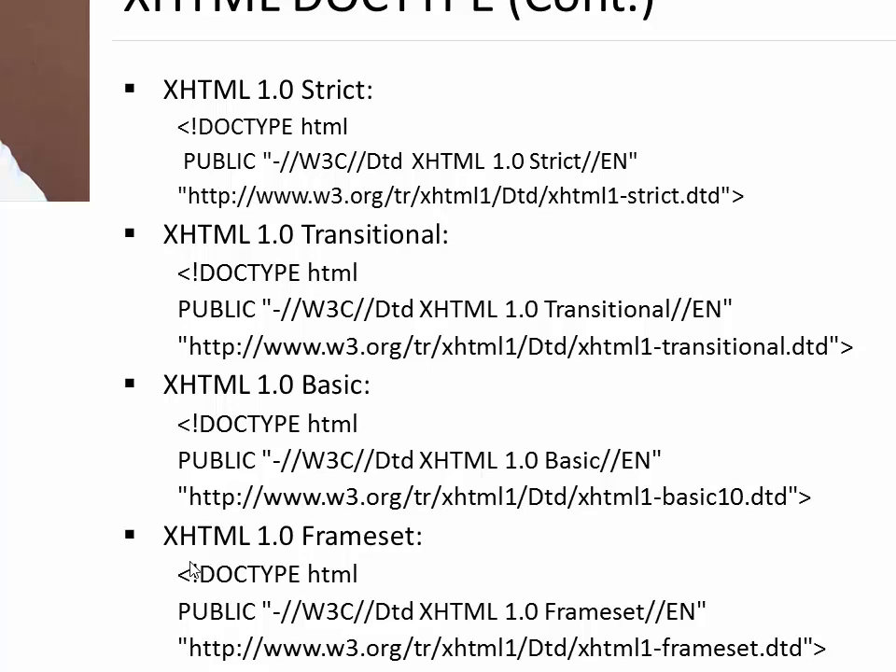
{"action": "mouse_move", "coordinate": [180, 201]}
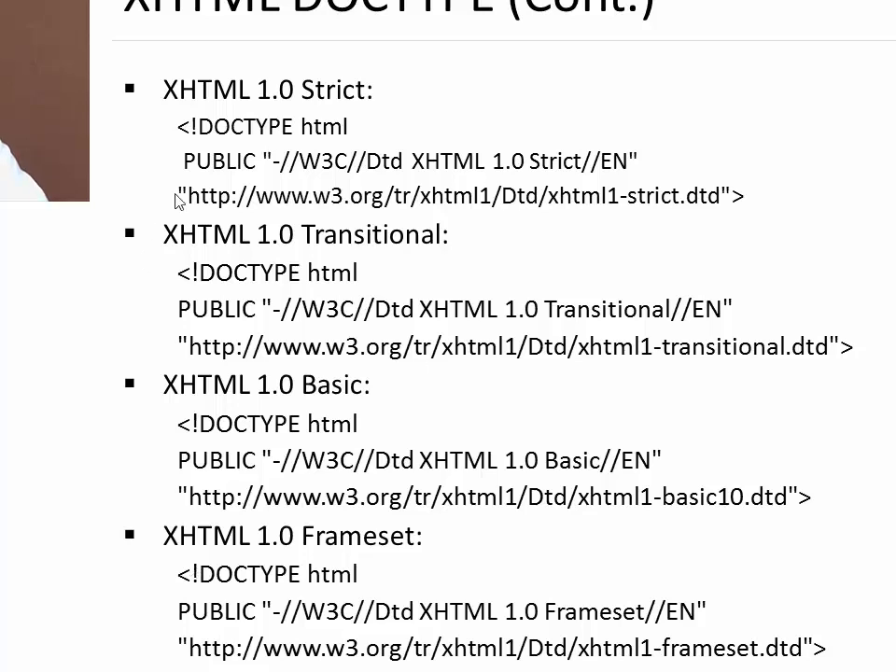
{"action": "mouse_move", "coordinate": [683, 635]}
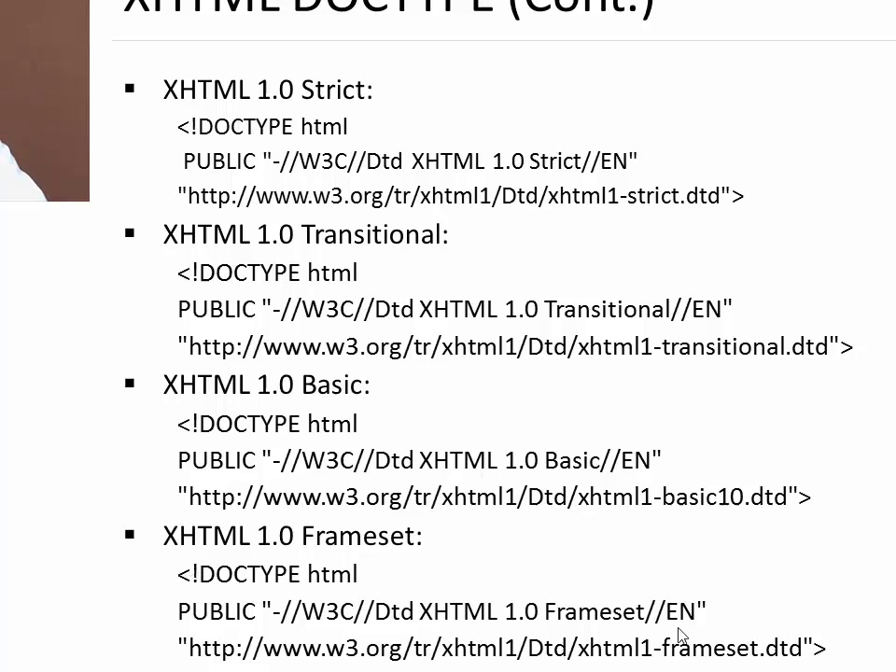
{"action": "mouse_move", "coordinate": [344, 119]}
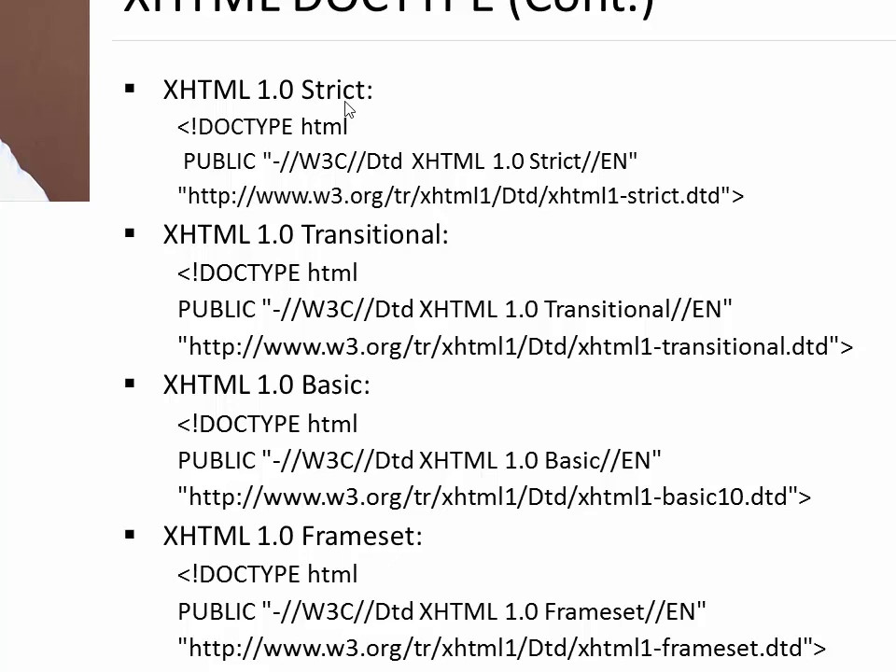
{"action": "mouse_move", "coordinate": [420, 112]}
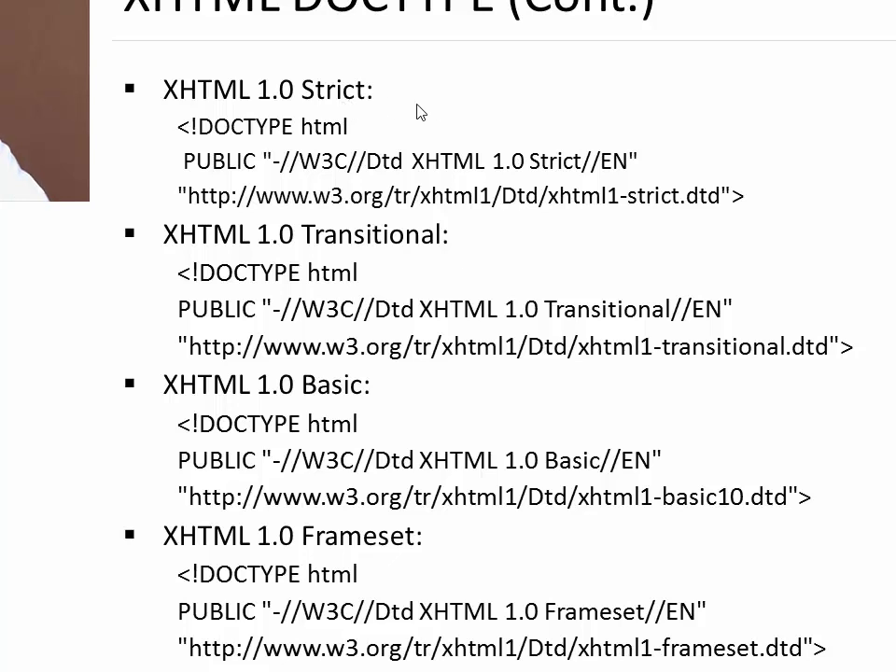
{"action": "mouse_move", "coordinate": [394, 112]}
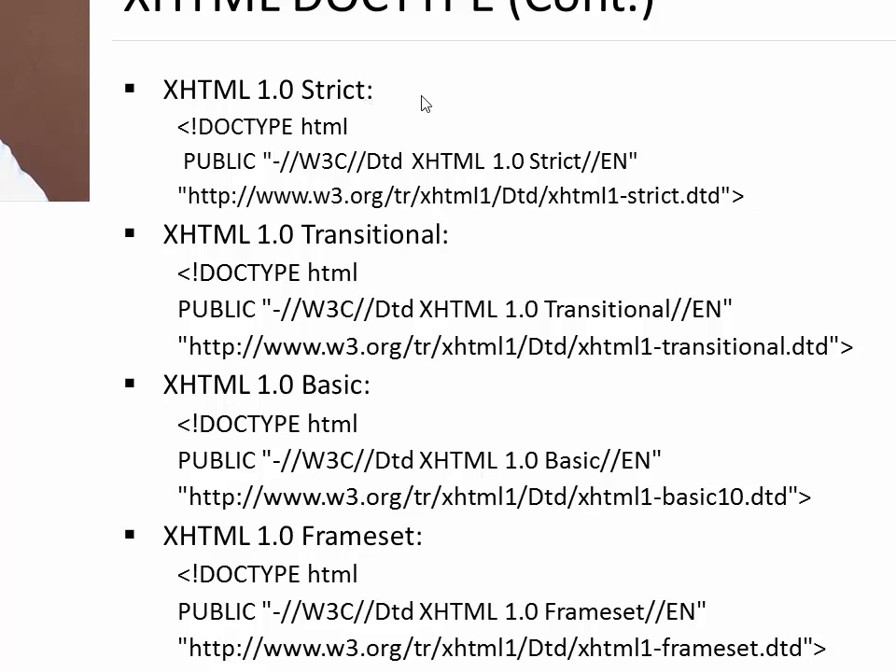
{"action": "mouse_move", "coordinate": [359, 263]}
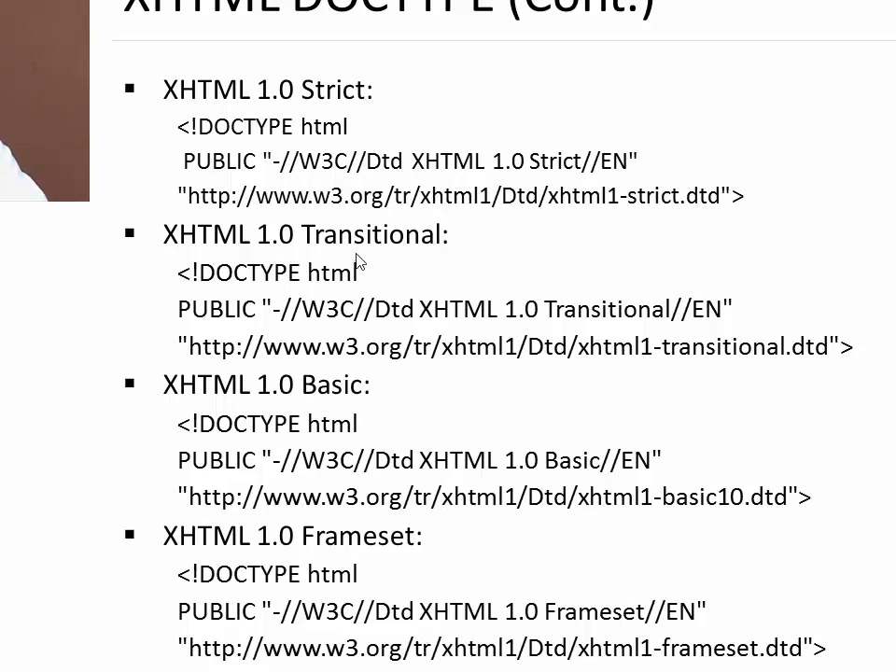
{"action": "mouse_move", "coordinate": [300, 392]}
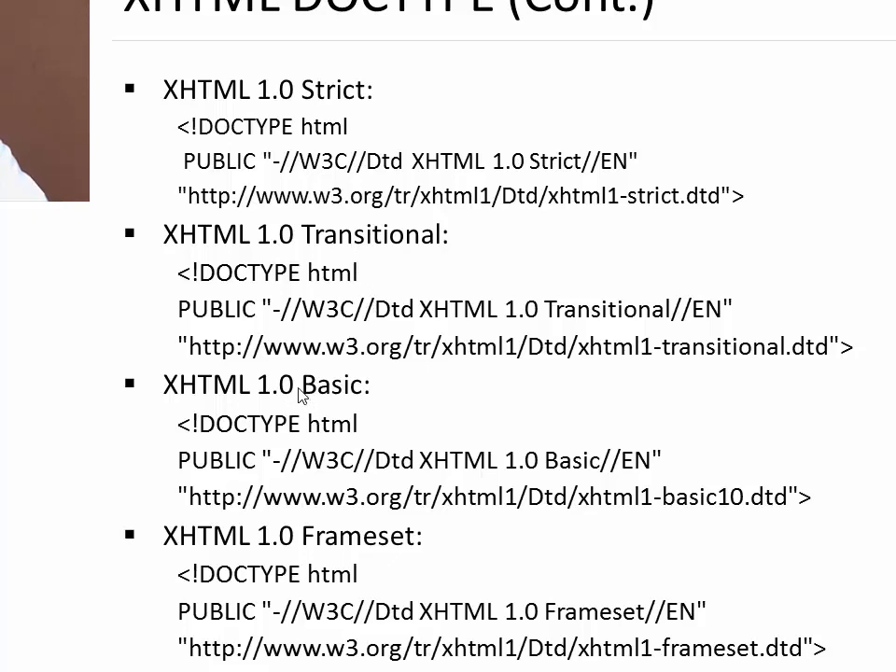
{"action": "mouse_move", "coordinate": [313, 448]}
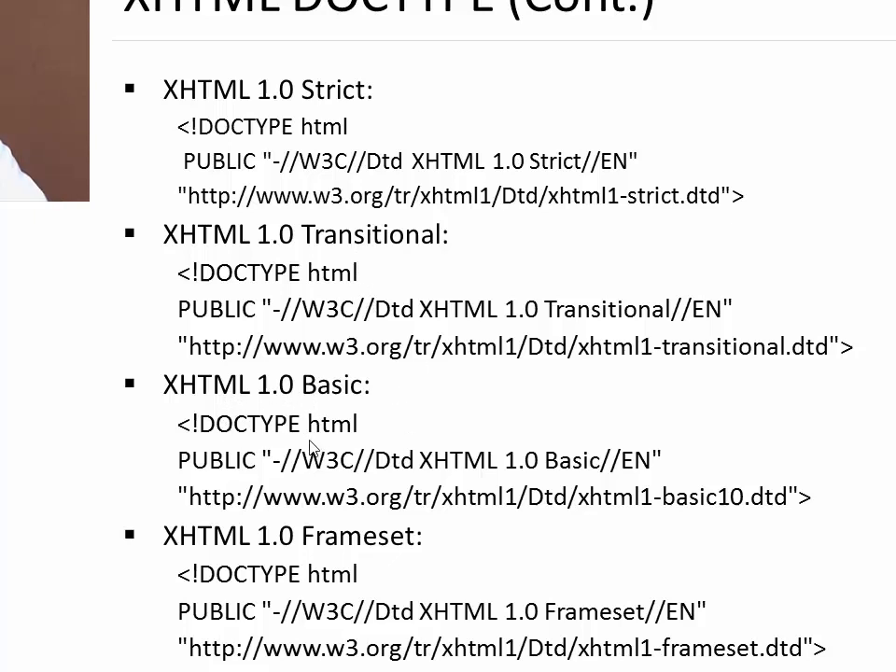
{"action": "mouse_move", "coordinate": [313, 557]}
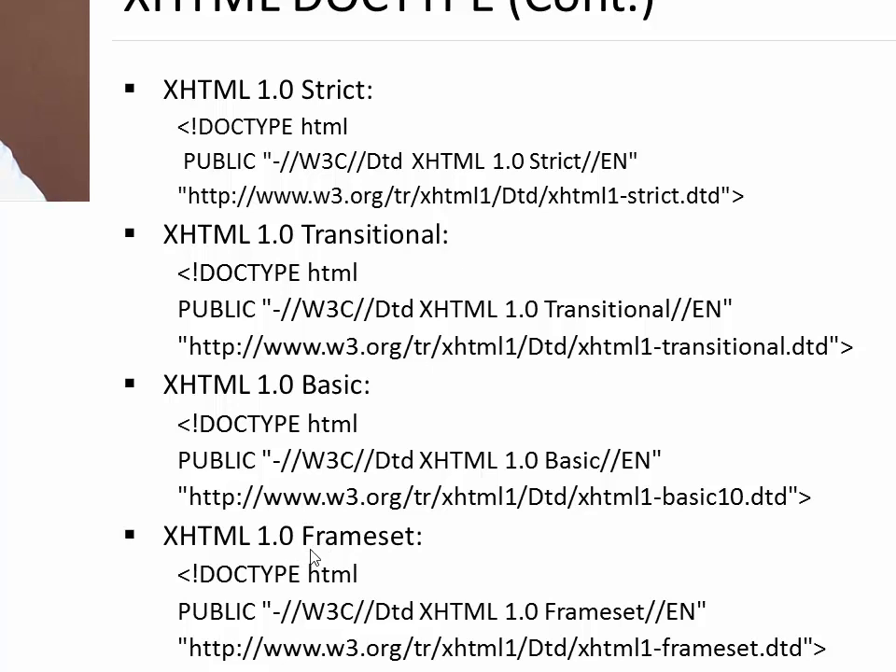
{"action": "mouse_move", "coordinate": [399, 373]}
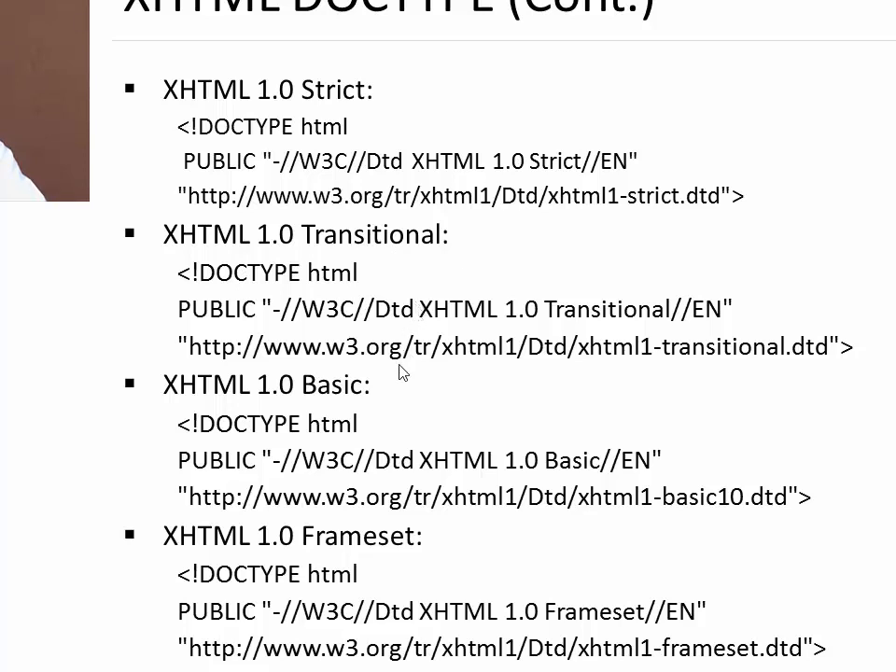